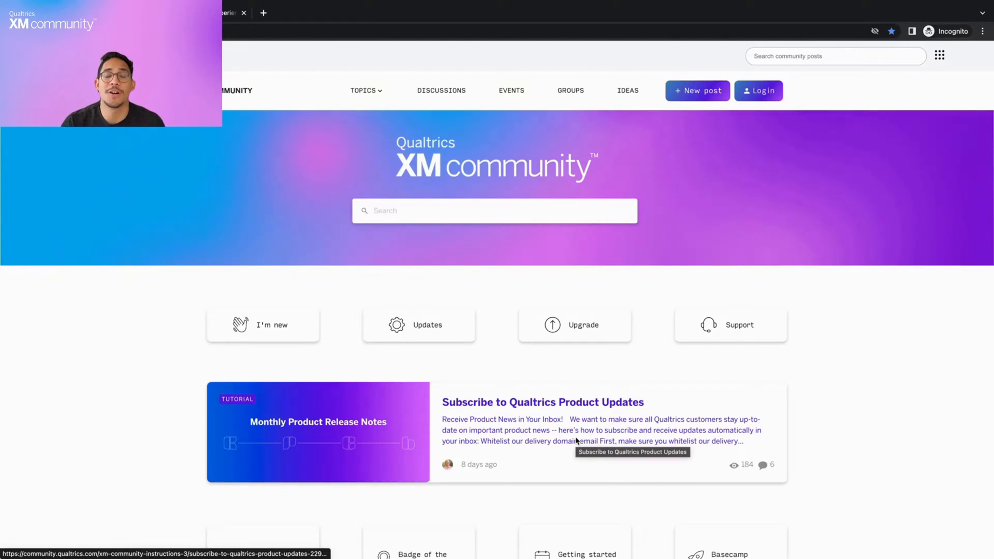
pyautogui.moveTo(837, 405)
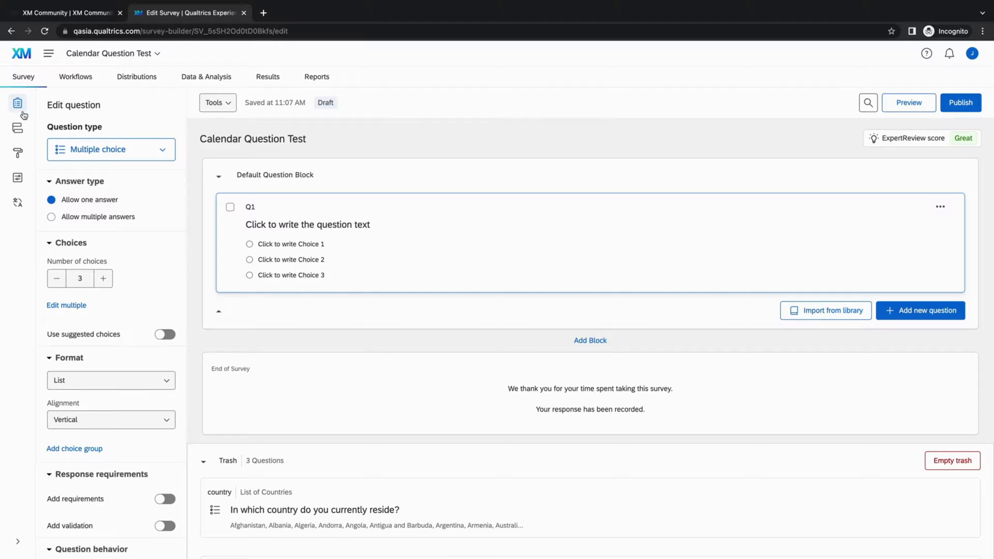
pyautogui.moveTo(17, 103)
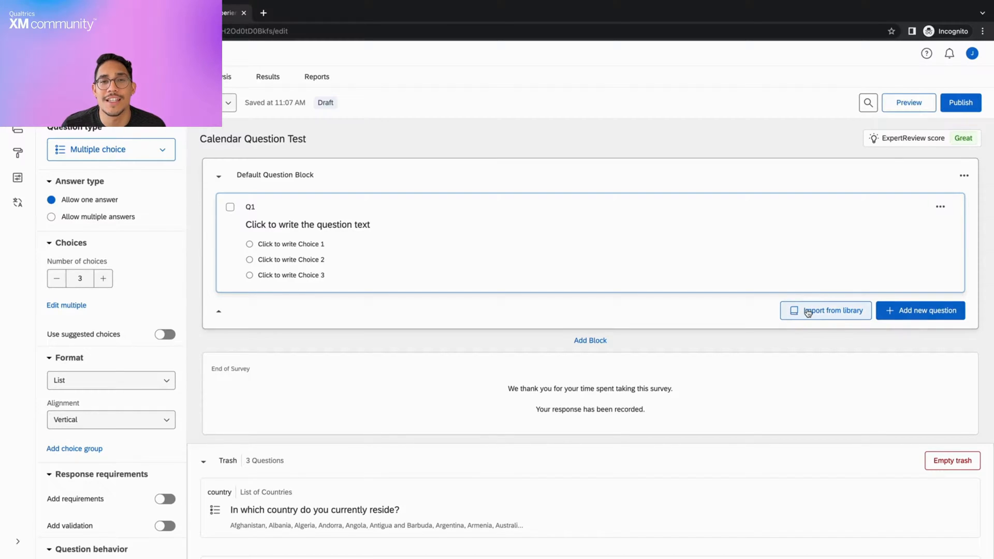
# - Open the Demographics question library, peek at Country & US State, and return to the list
pyautogui.click(825, 311)
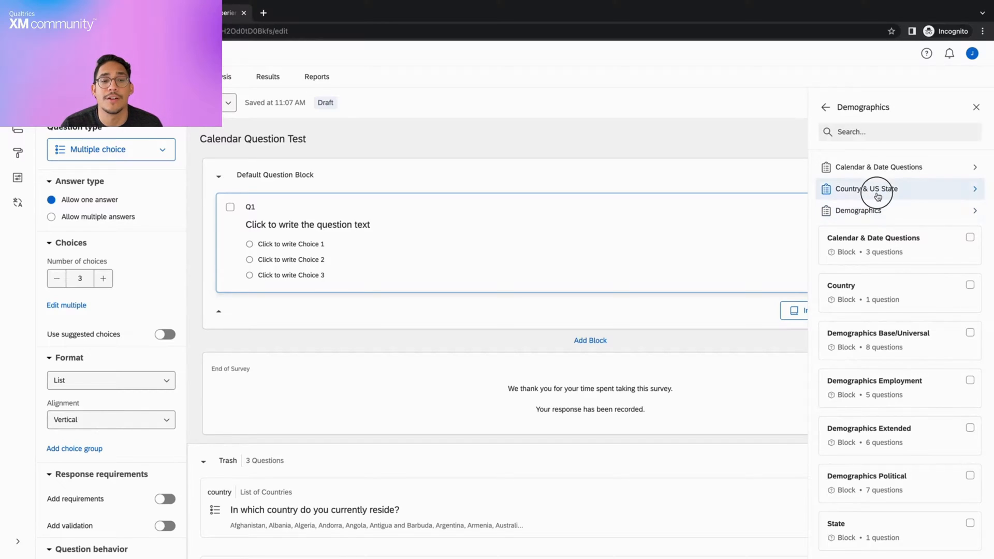
pyautogui.click(865, 188)
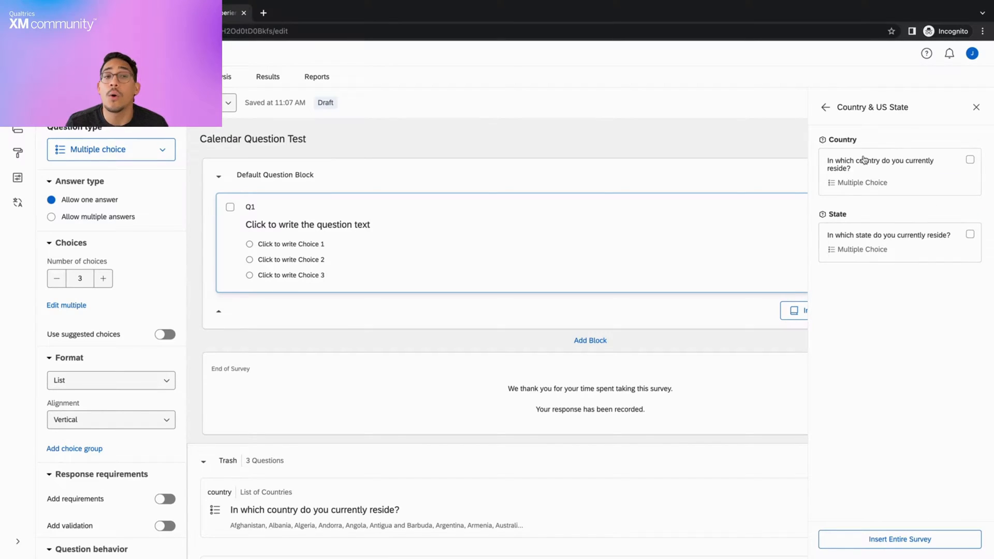
pyautogui.click(827, 107)
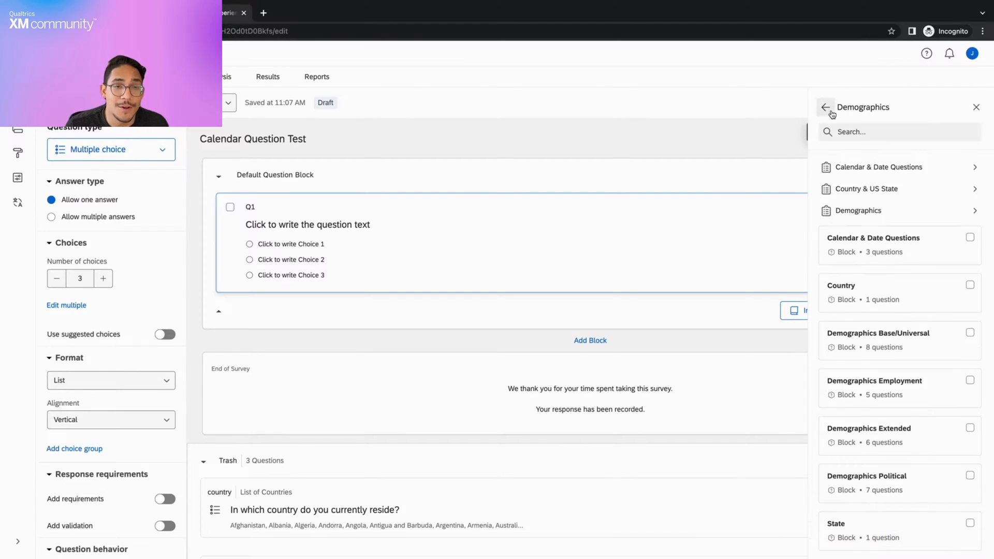
pyautogui.moveTo(878, 167)
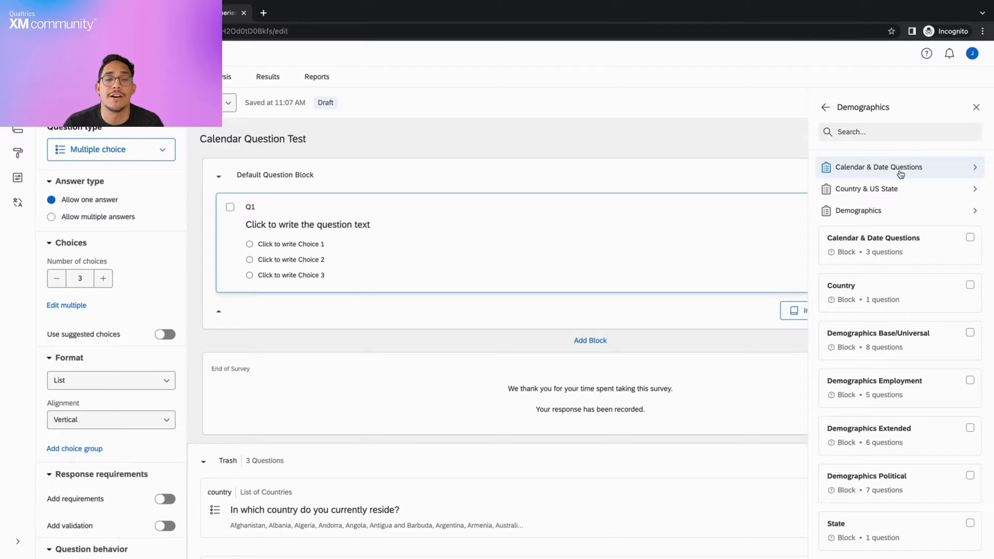
# - Insert all three Calendar & Date Questions, including the matrix-style date question, into the survey
pyautogui.click(877, 167)
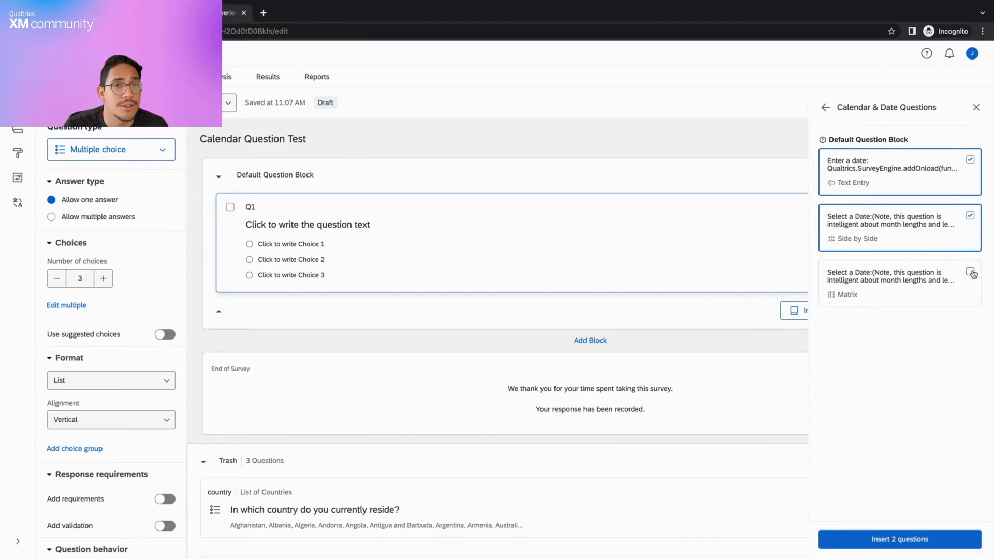
pyautogui.click(971, 273)
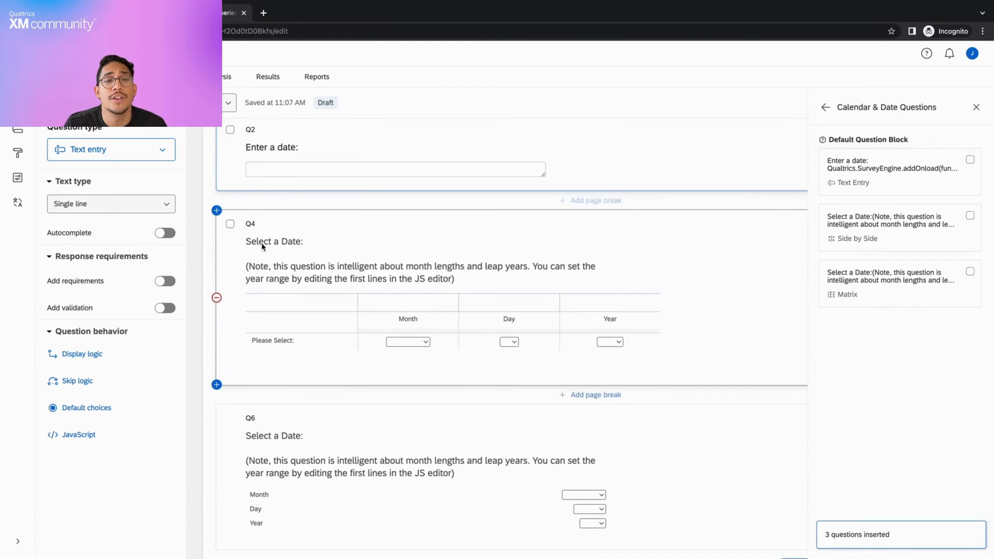
pyautogui.scroll(-3)
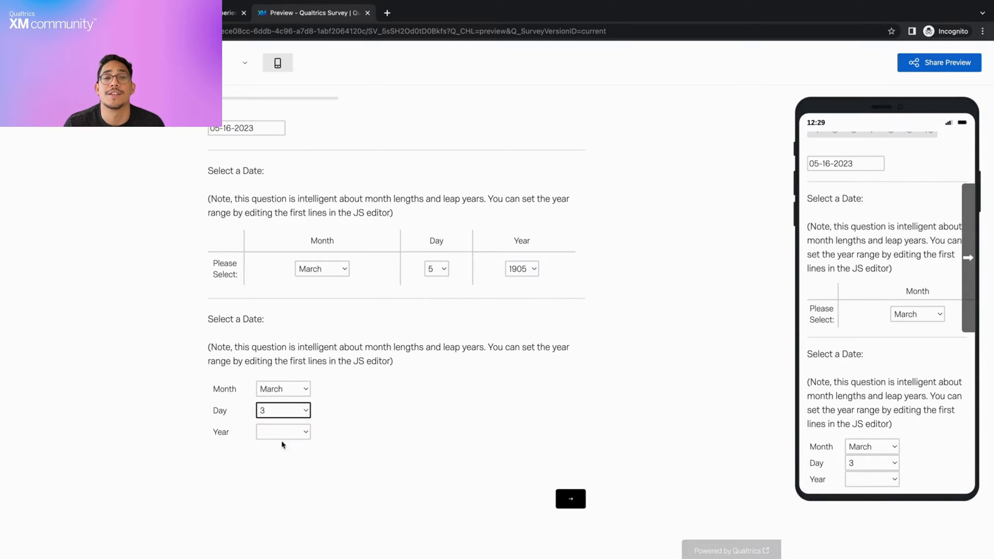
# - Pick the year for the March 3 date question in the survey preview
pyautogui.click(246, 128)
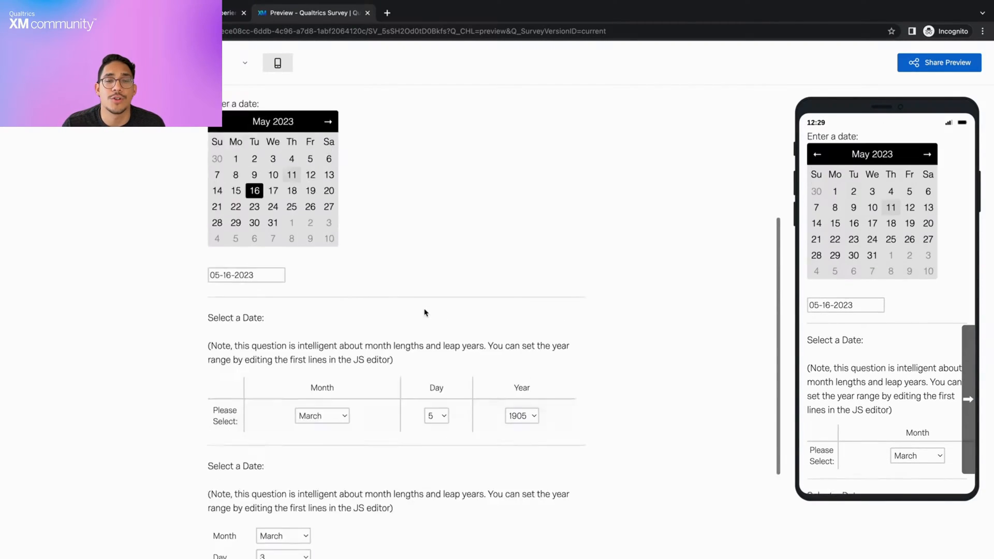
pyautogui.scroll(-3)
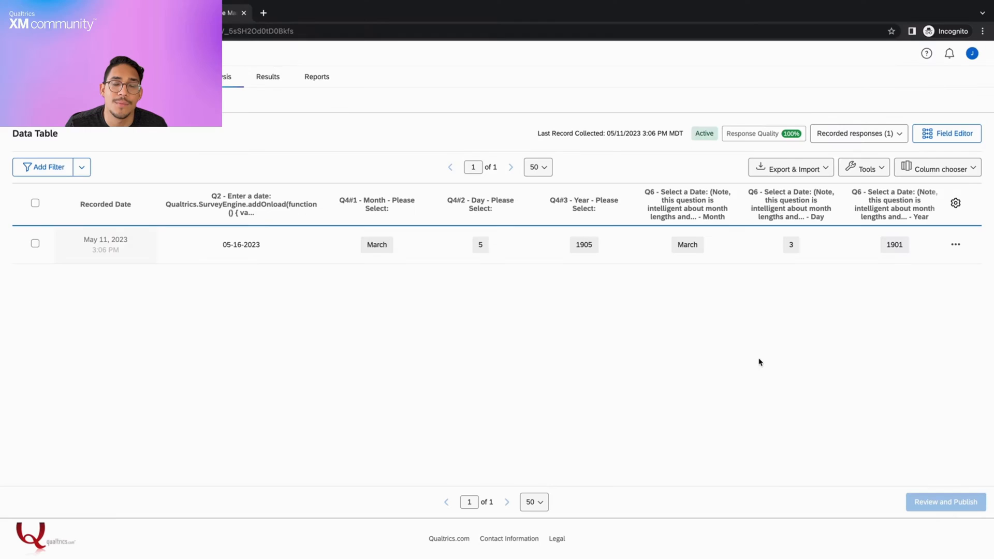
pyautogui.moveTo(807, 341)
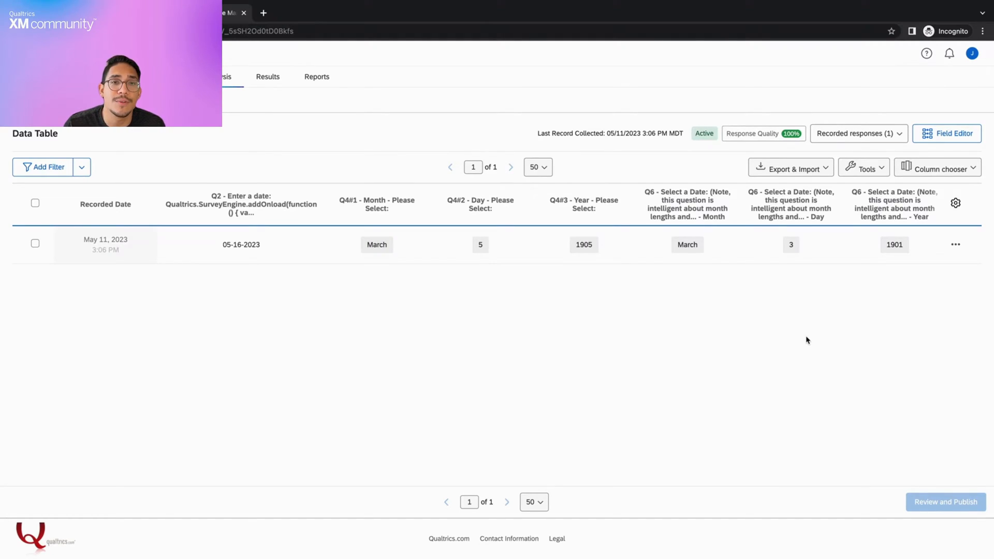